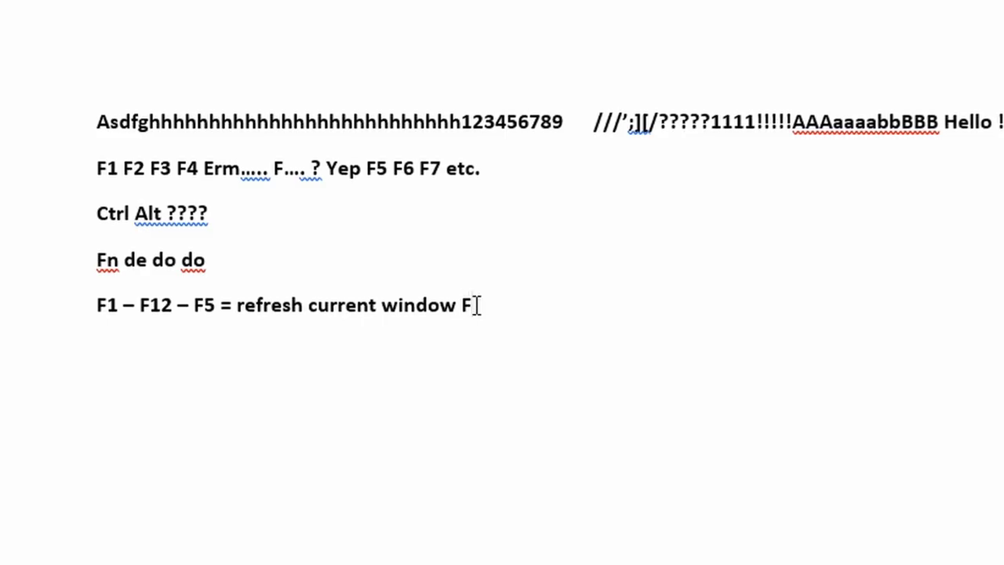
- Finish the F5 refresh line so it ends with "Fn Jeep's!"
{"action": "type", "text": "n J"}
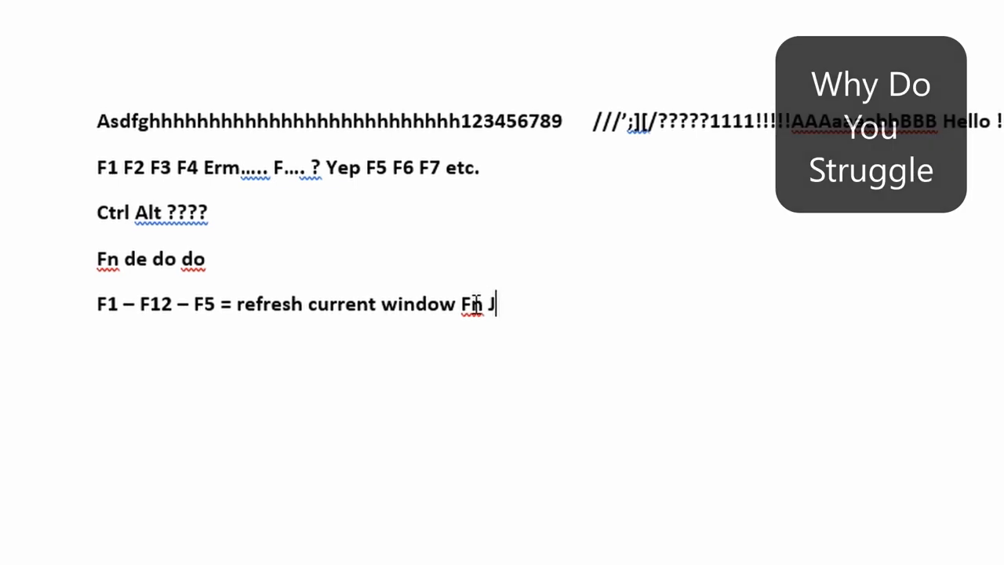
{"action": "type", "text": "eeps"}
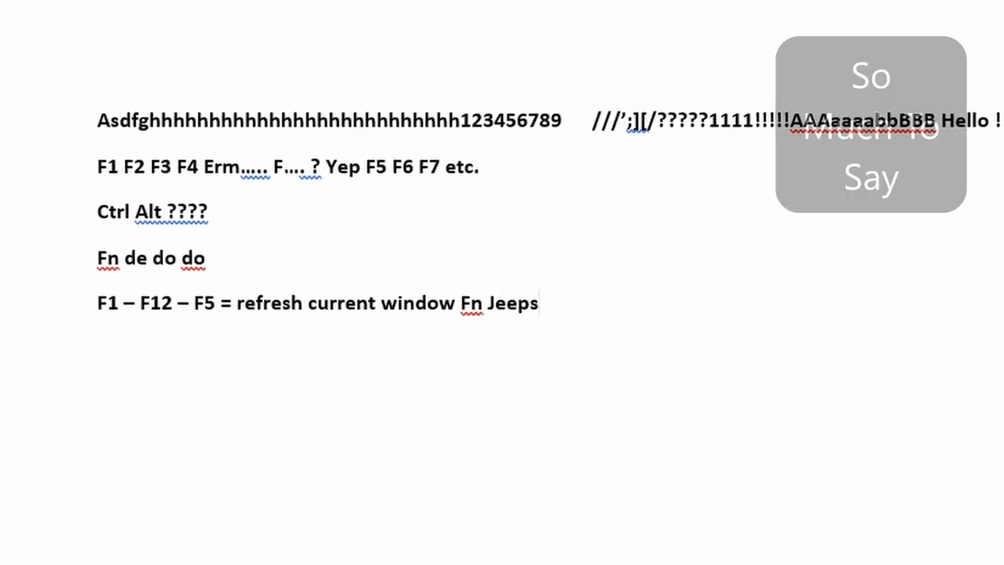
{"action": "type", "text": "'s"}
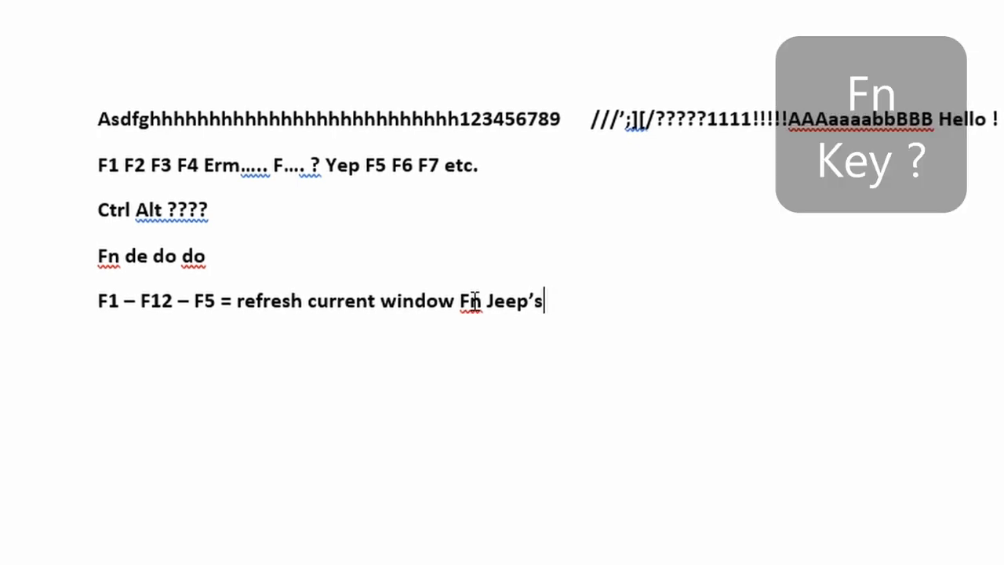
{"action": "type", "text": "!"}
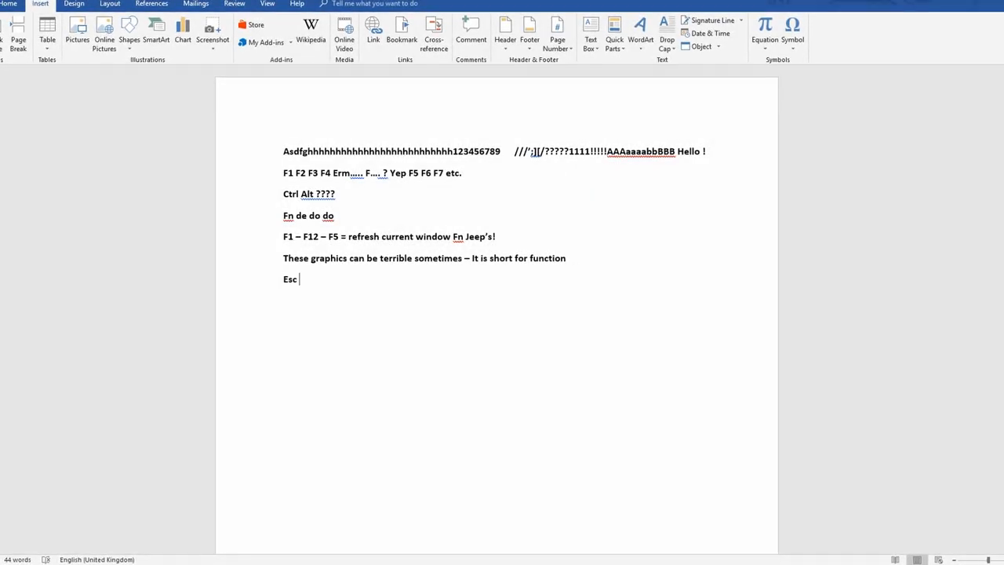
- Complete the line as "Esc = Esc", then erase it back to an empty line
{"action": "type", "text": "= Esc"}
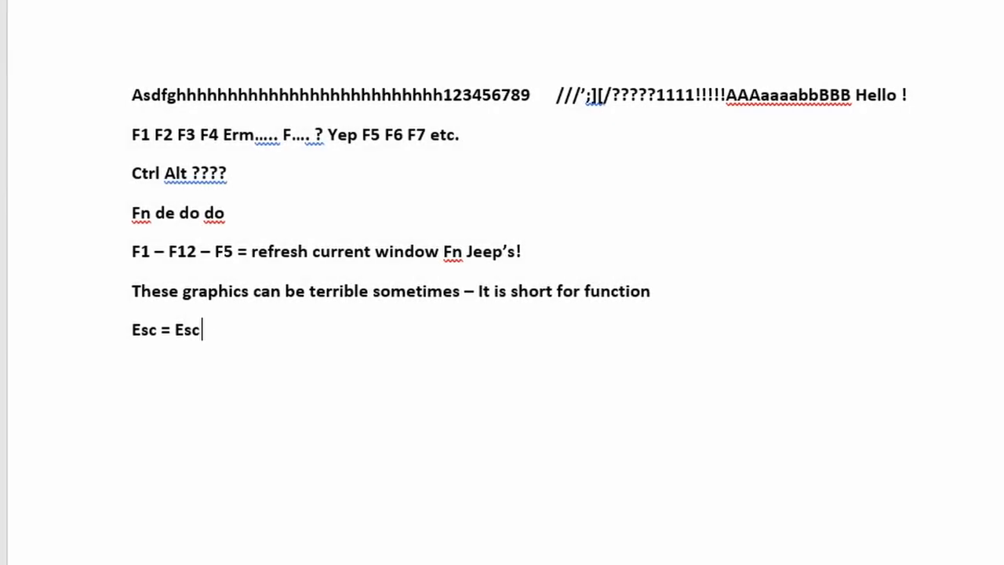
{"action": "key", "text": "BackSpace"}
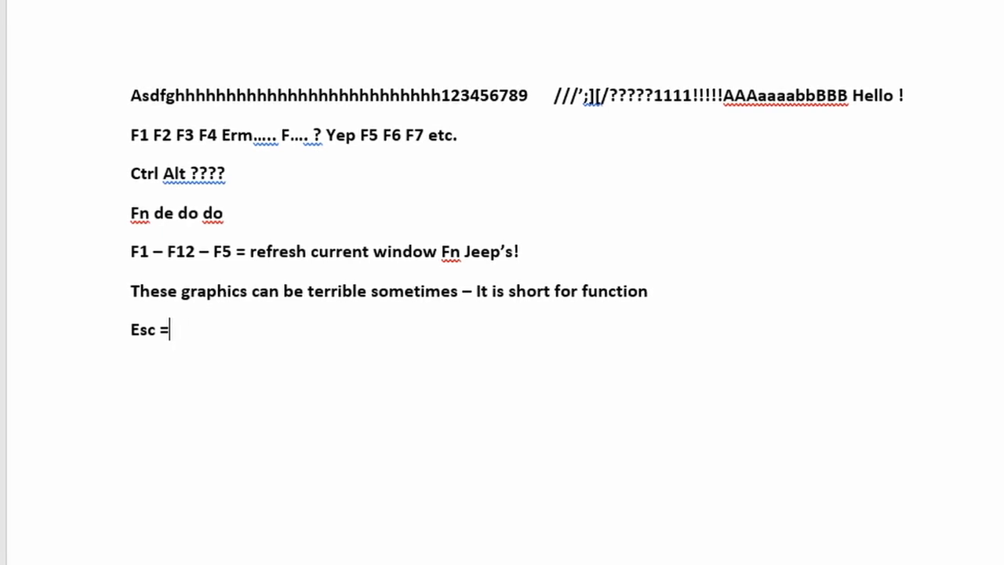
{"action": "key", "text": "Backspace"}
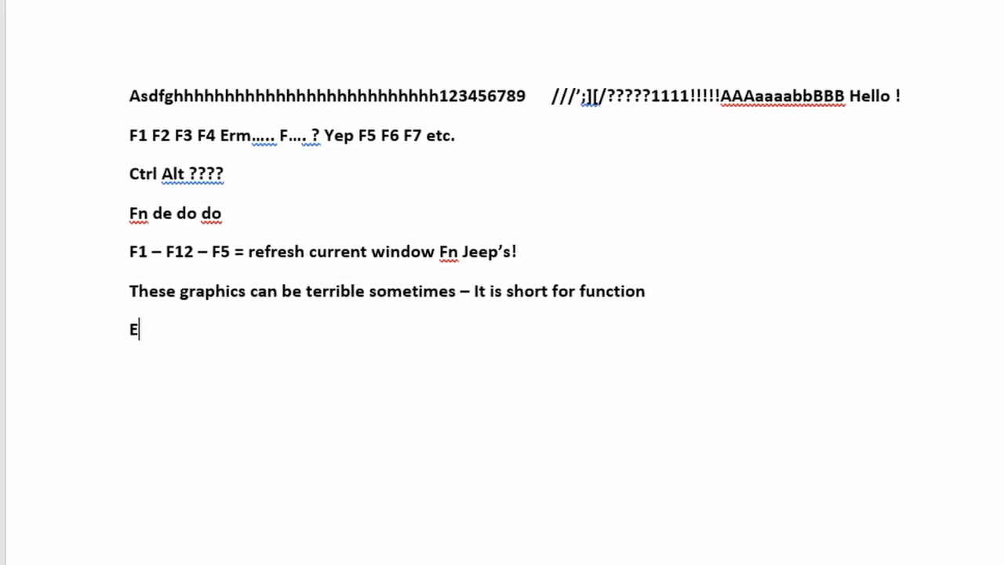
{"action": "key", "text": "Backspace"}
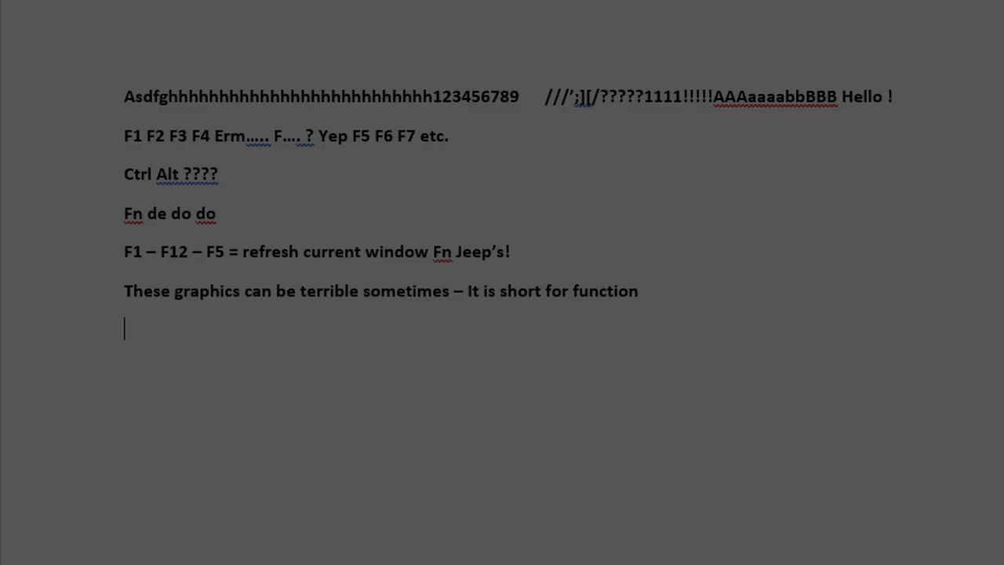
- Add the lines "Really?" and "Alt Gr – Alt Grrrrr!!!!!! Linux?"
{"action": "type", "text": "Really?"}
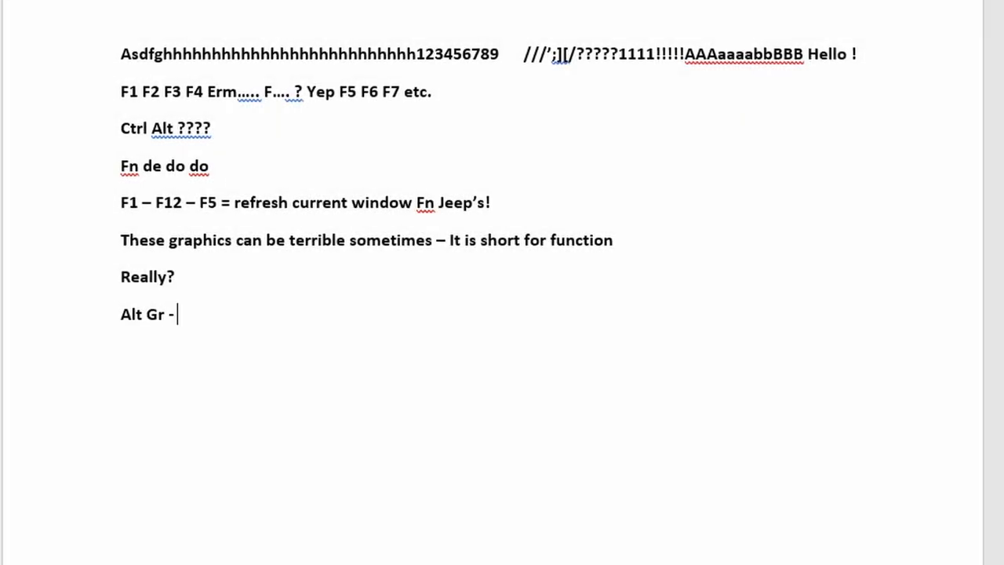
{"action": "type", "text": "Alt"}
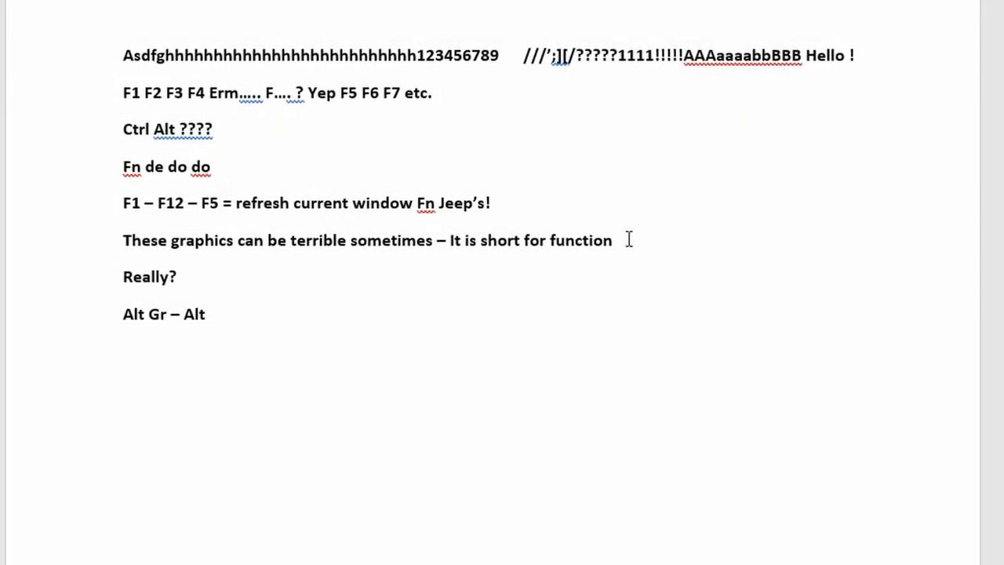
{"action": "type", "text": "rrrrr"}
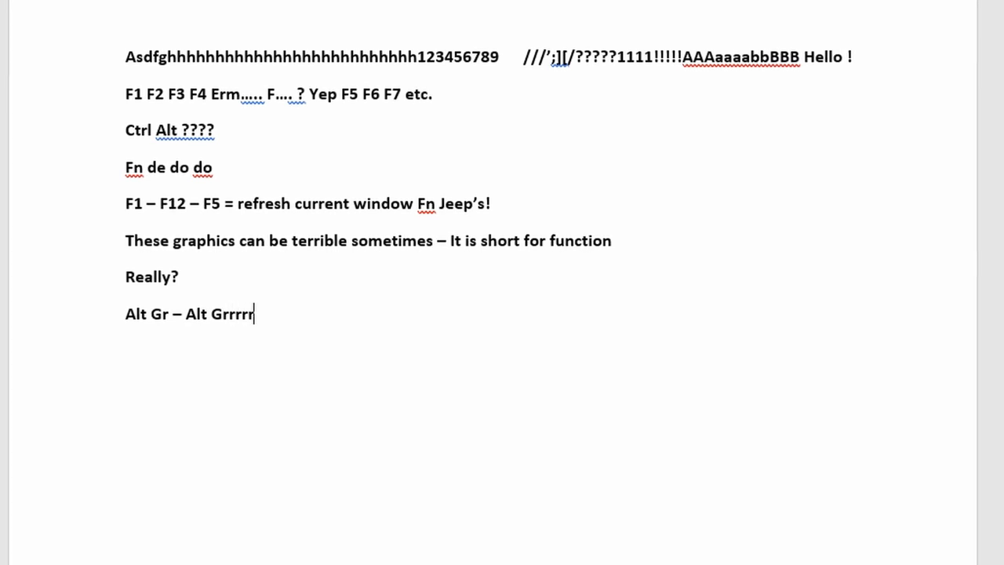
{"action": "type", "text": "!!!!!!"}
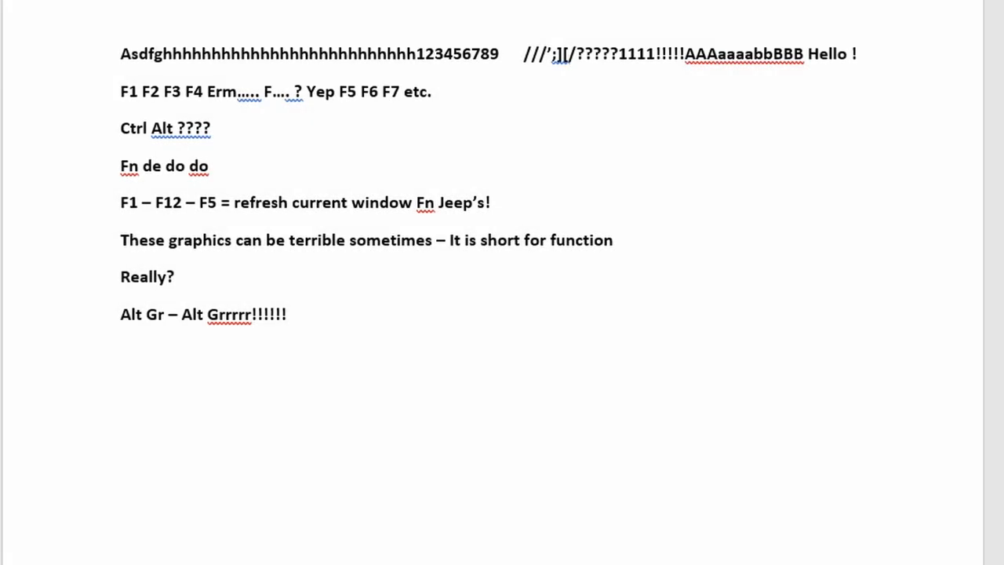
{"action": "type", "text": "Li"}
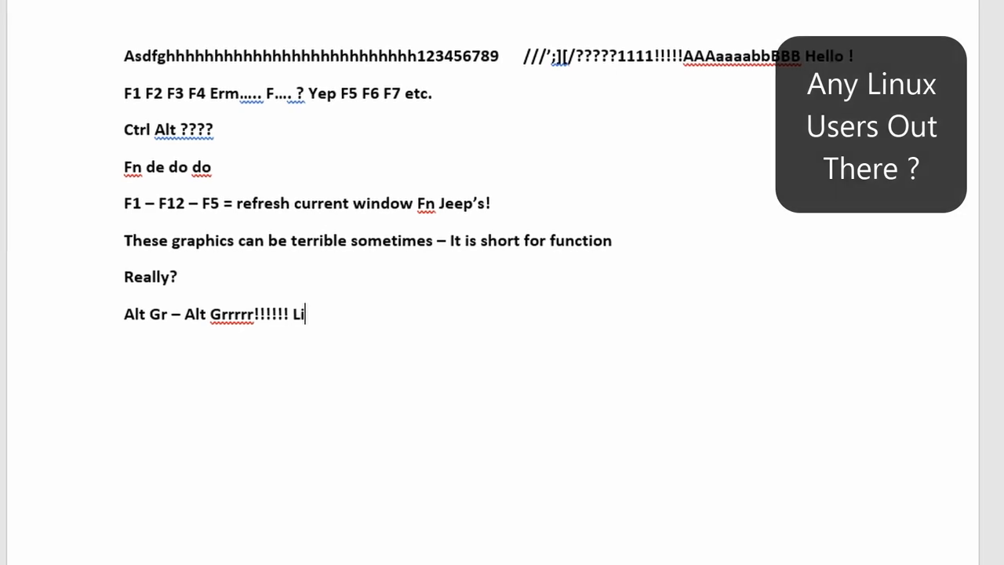
{"action": "type", "text": "nux?"}
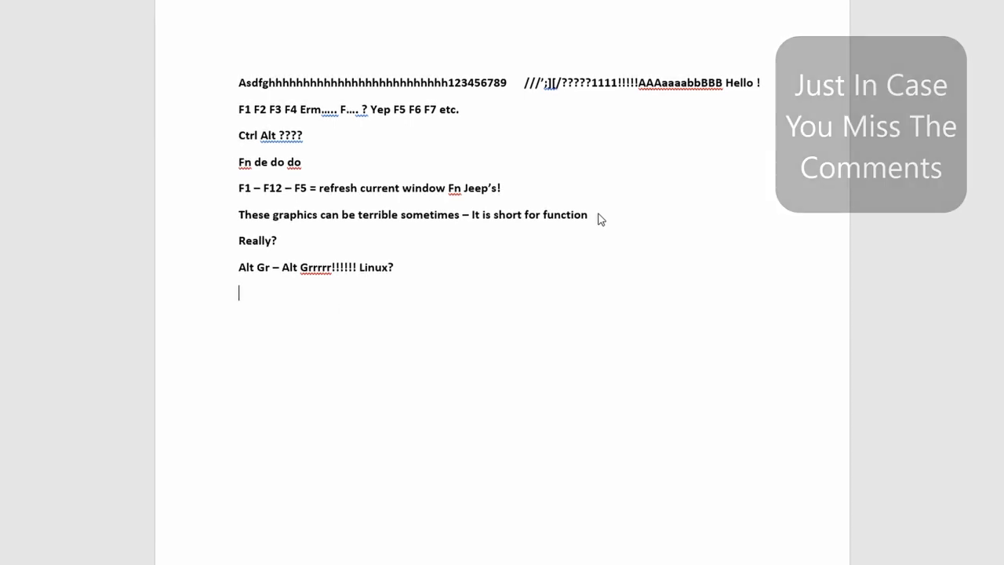
- Add "I pressed Esc to close this!" and begin a "Hello" line lower down
{"action": "type", "text": "I pressed E"}
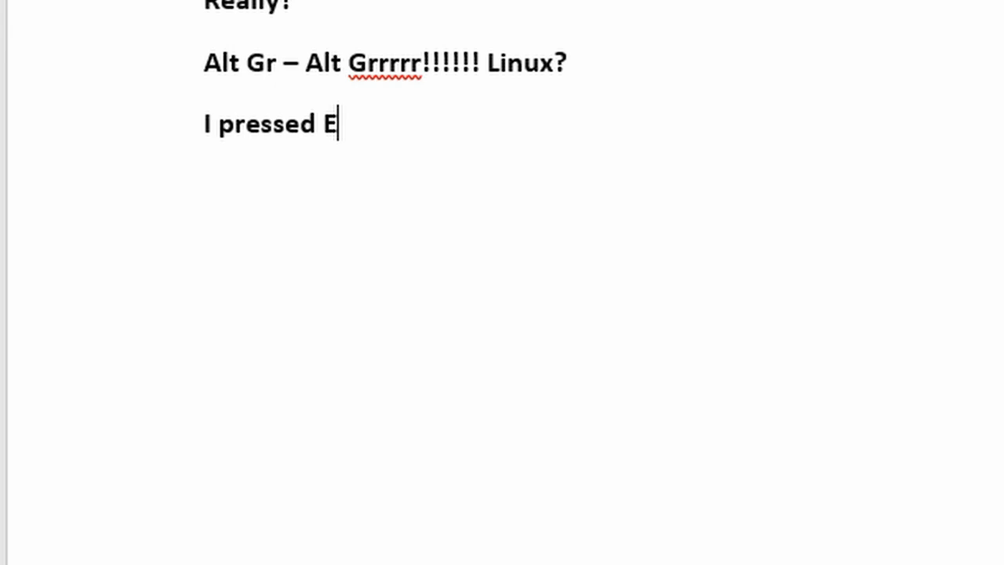
{"action": "type", "text": "sc to"}
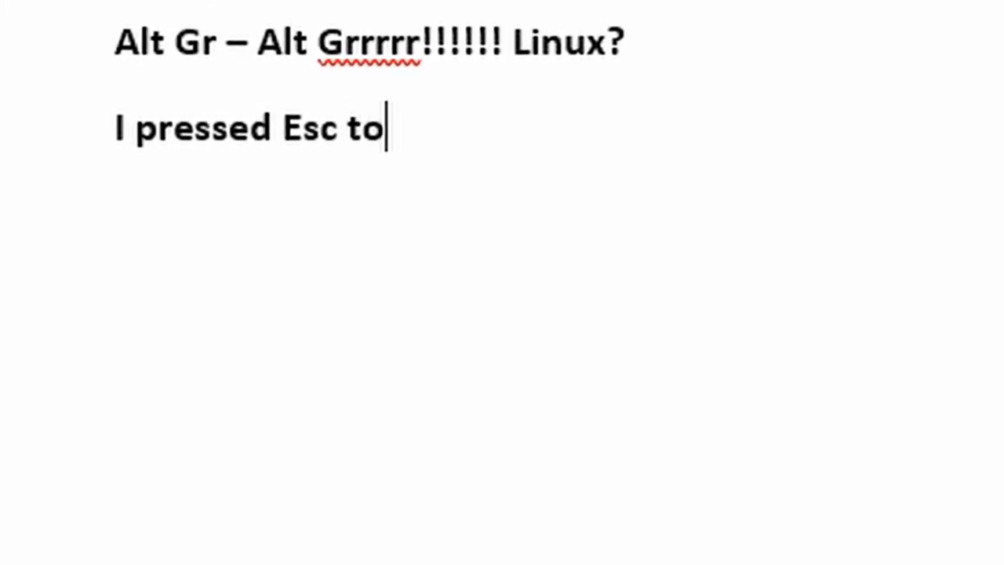
{"action": "type", "text": "close this!"}
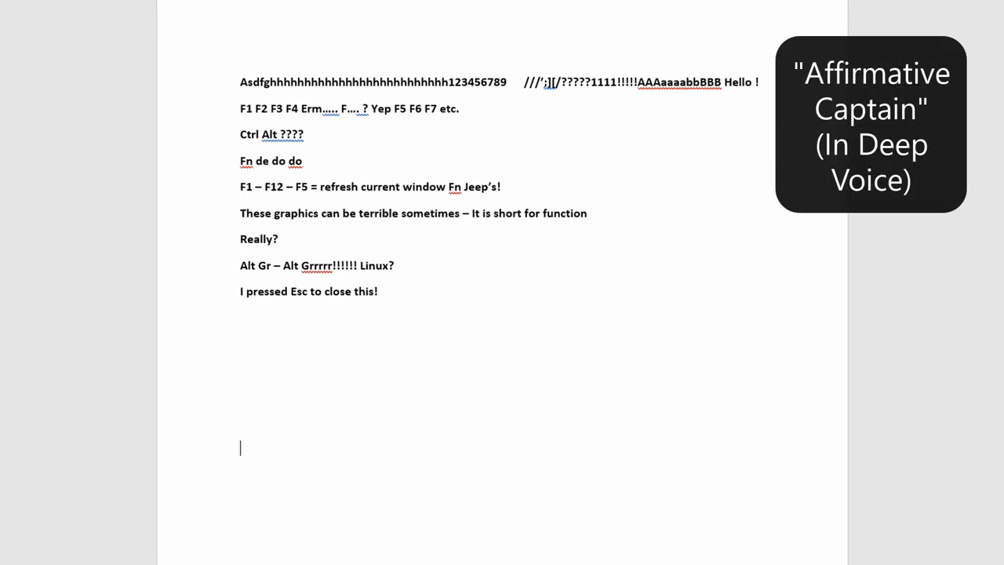
{"action": "type", "text": "Hello – Manual"}
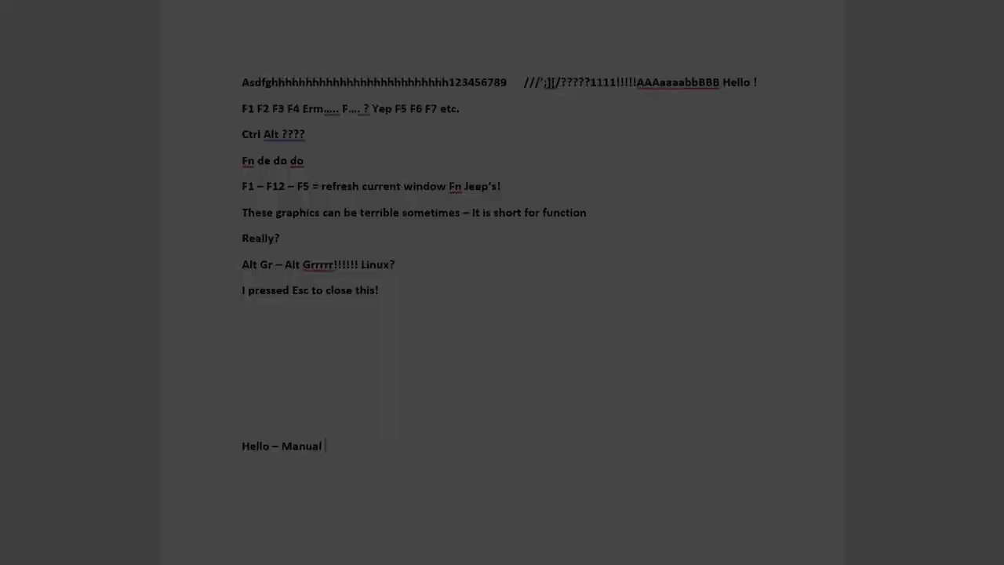
- Complete the bottom line as Hello – Manual "Old School"
{"action": "type", "text": "\"Ol"}
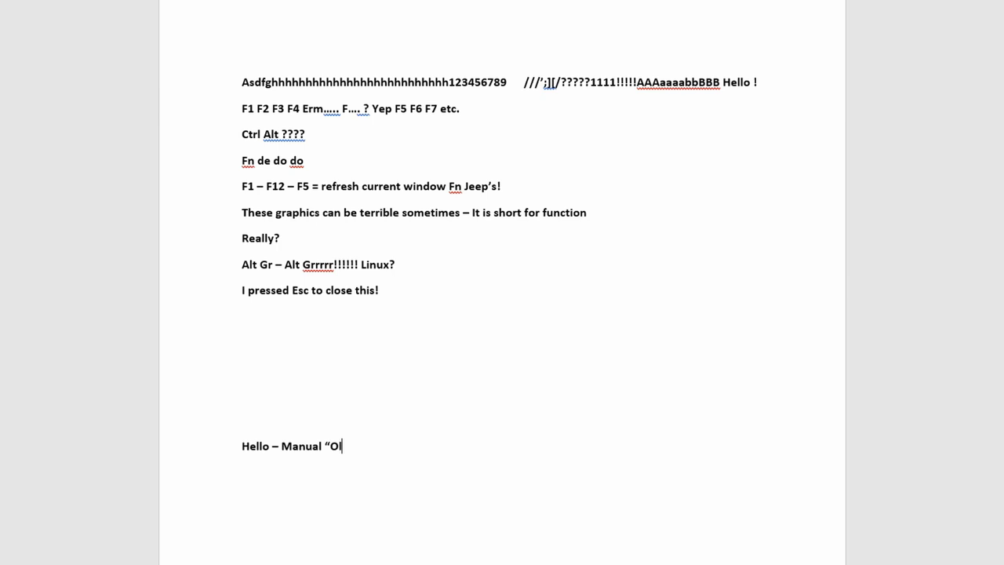
{"action": "type", "text": "d S"}
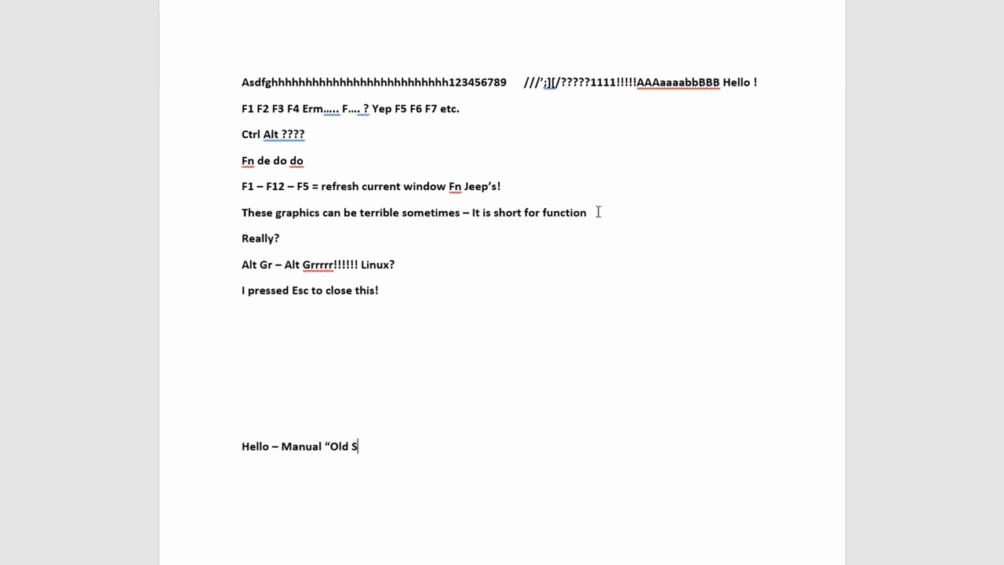
{"action": "type", "text": "chool\""}
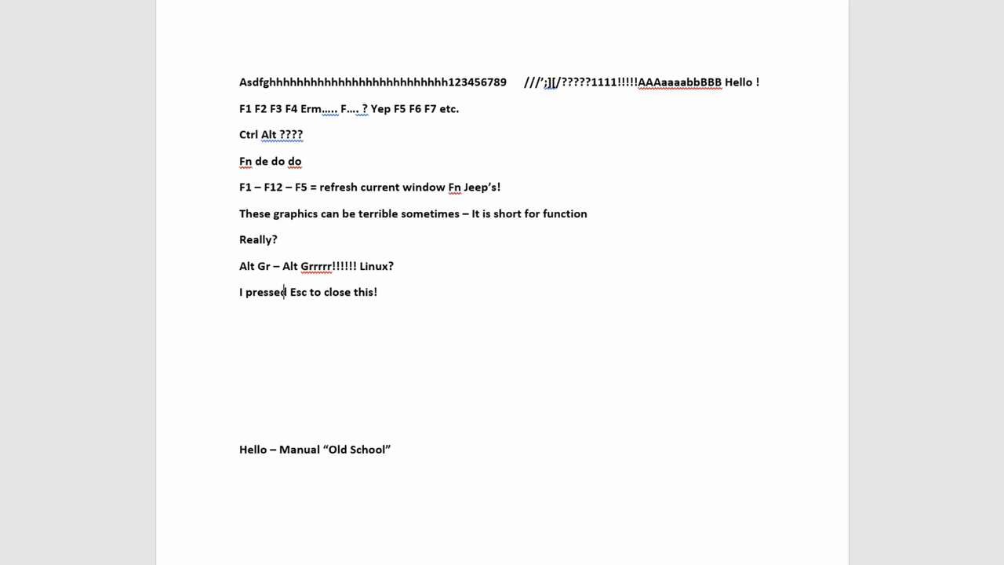
- Cut the graphics remark so the note reads "It is short for function"
{"action": "left_click", "coordinate": [258, 186]}
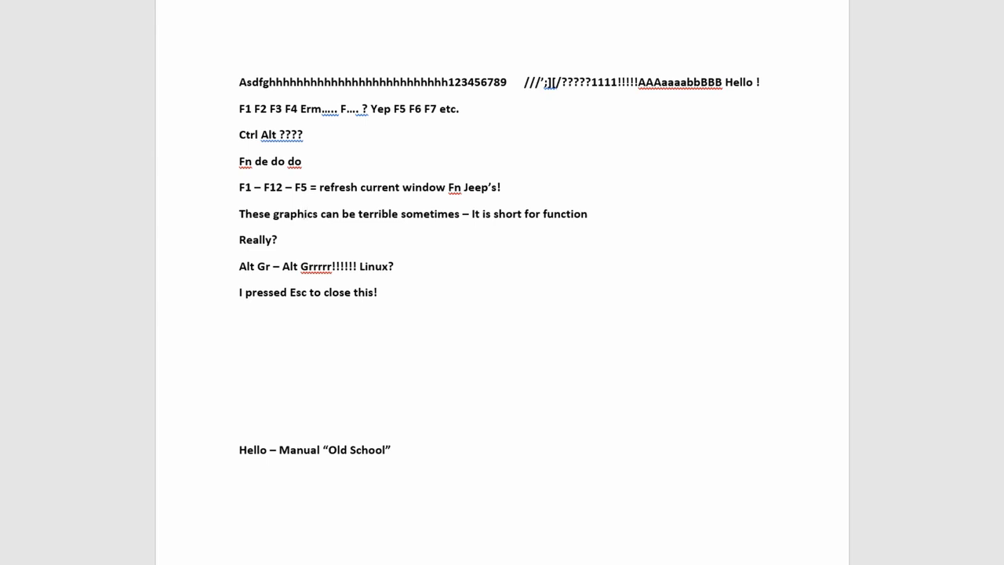
{"action": "left_click", "coordinate": [473, 214]}
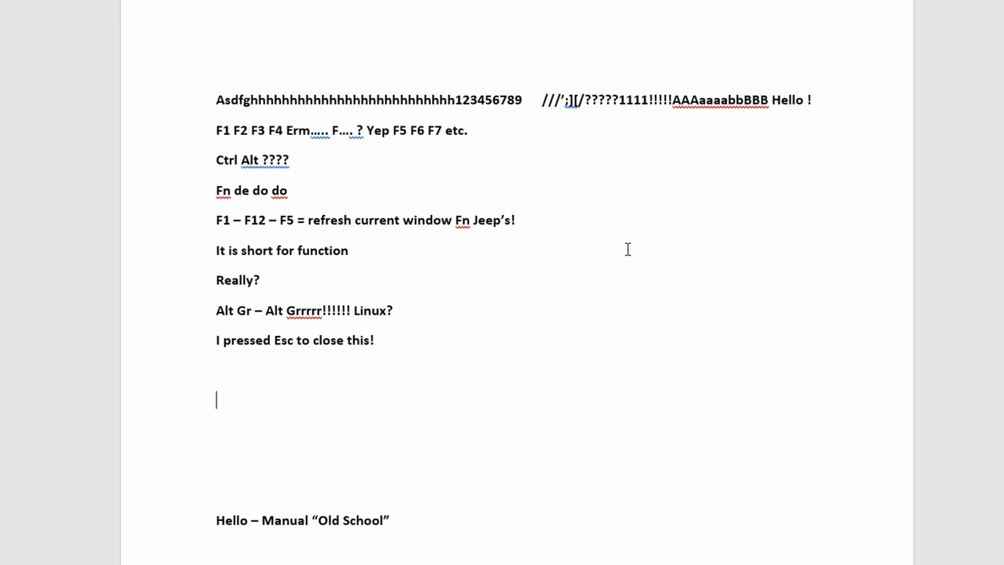
{"action": "type", "text": "T"}
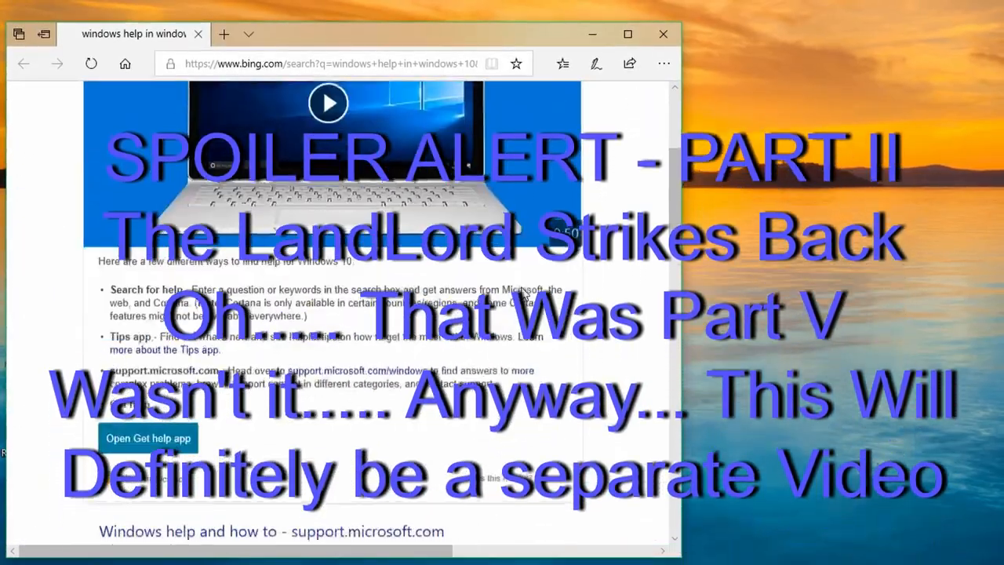
- Scroll the Bing results for Windows help and select a result
{"action": "scroll", "scroll_direction": "down", "scroll_amount": 3}
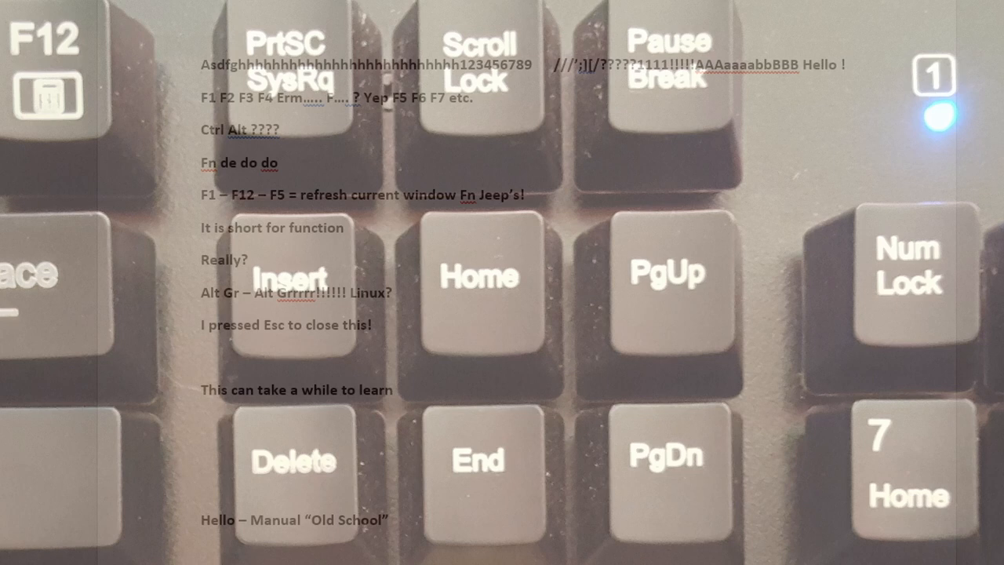
{"action": "left_click", "coordinate": [232, 389]}
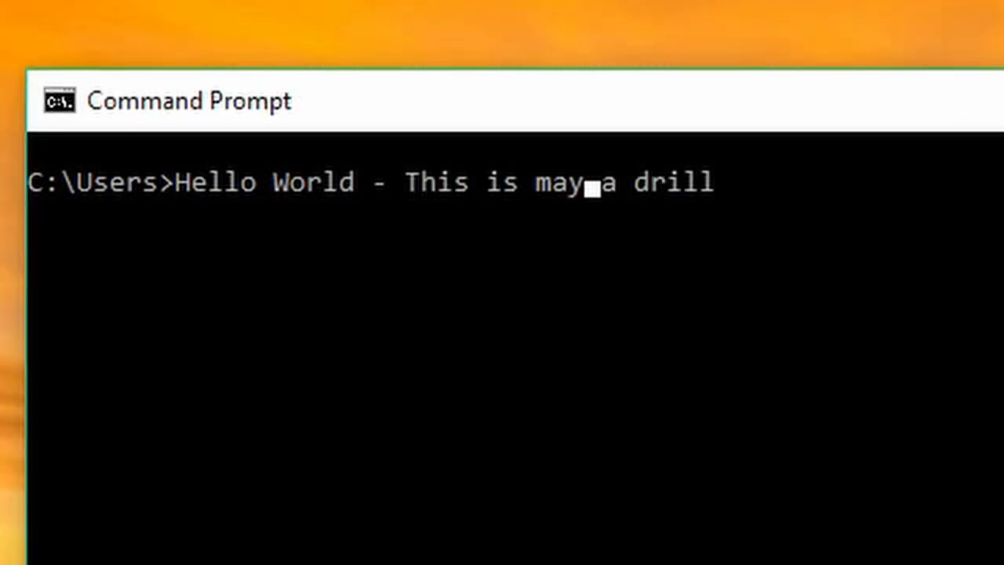
- Correct the prompt line to read "This is maybe a drill" and add a question mark
{"action": "type", "text": "be"}
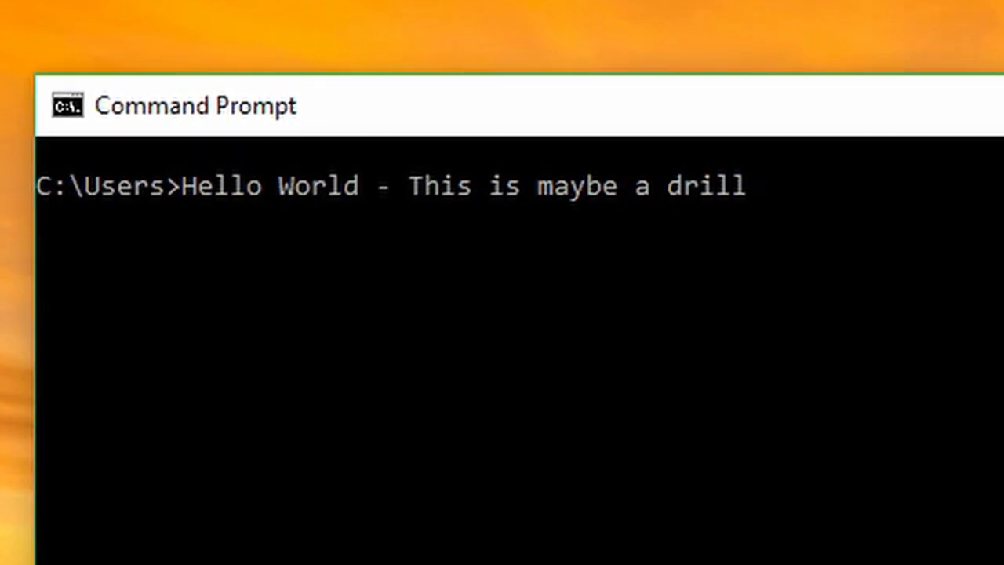
{"action": "type", "text": "?"}
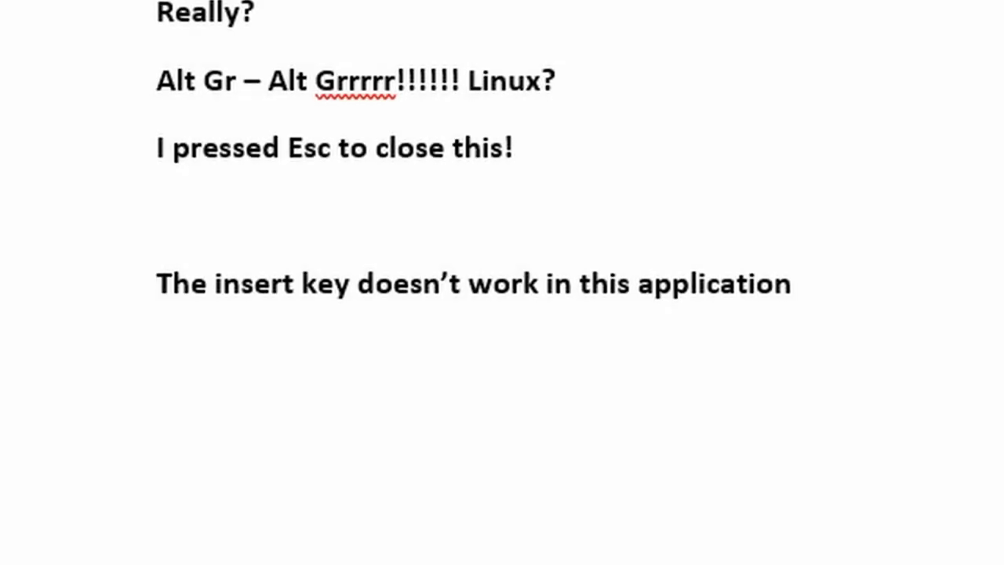
- Return to the Word keyboard notes ending with the insert key line
{"action": "left_click", "coordinate": [157, 282]}
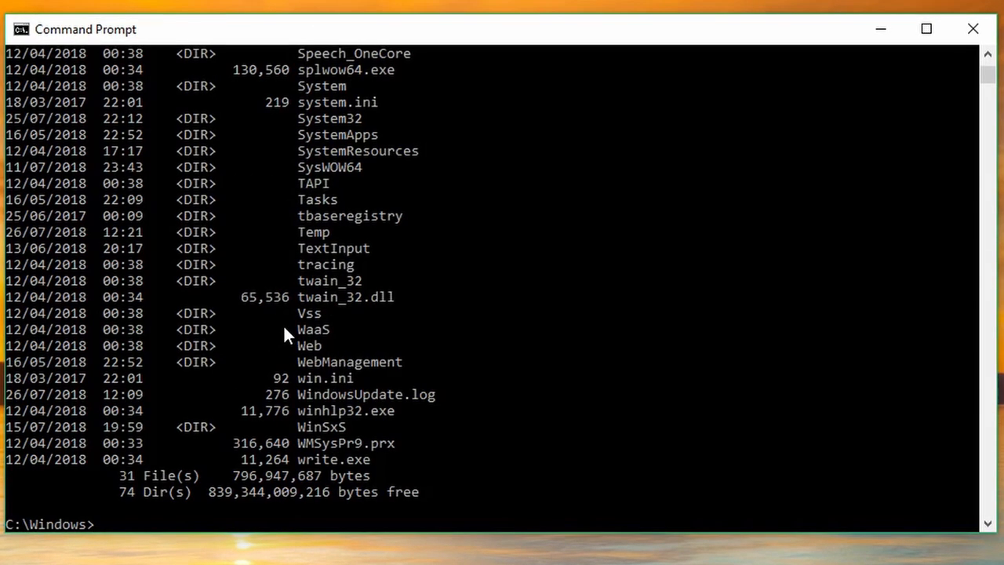
- Enter "Wow fast!" at the C:\Windows prompt, then cls to clear it
{"action": "type", "text": "Wow"}
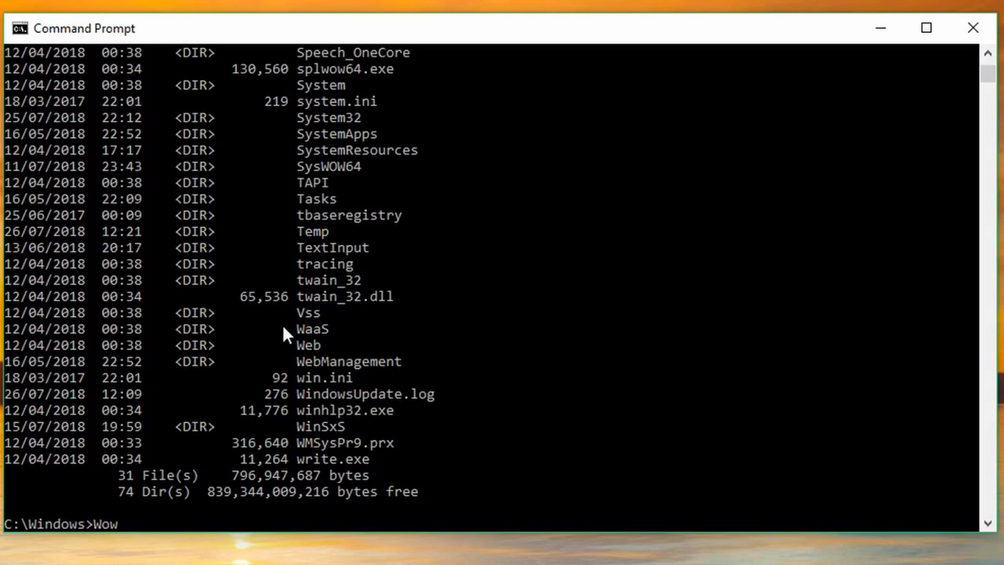
{"action": "type", "text": "fast!"}
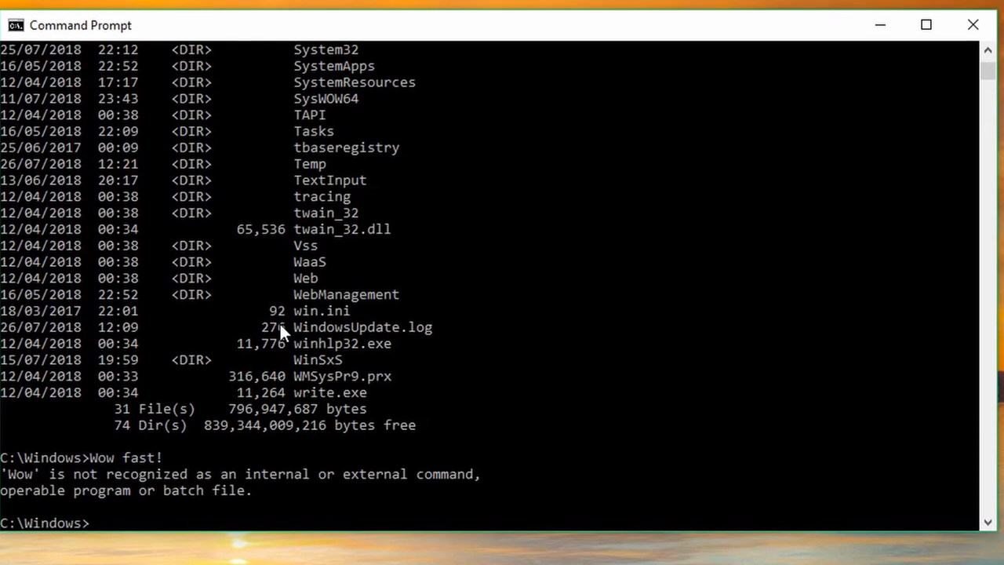
{"action": "type", "text": "cls"}
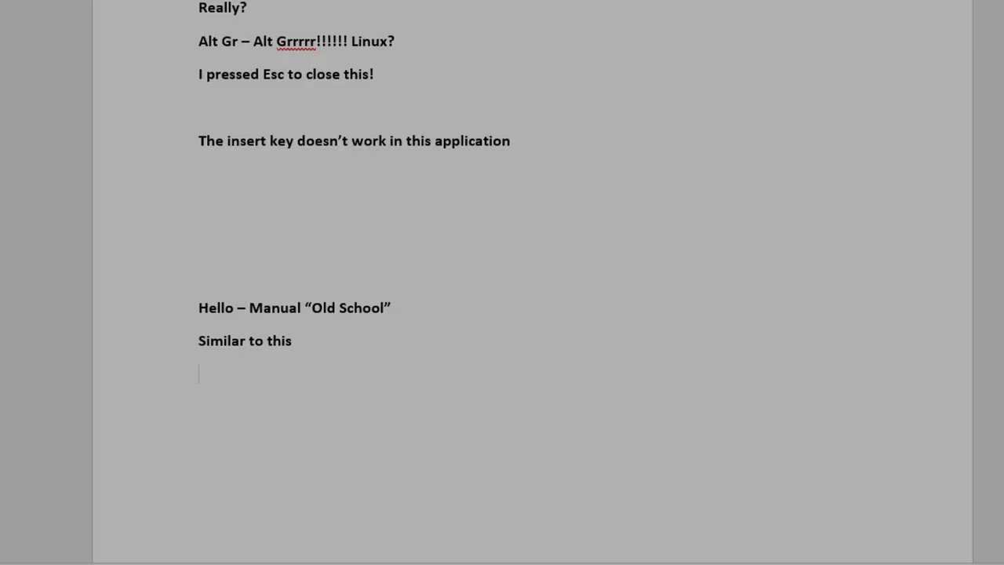
- Add the note "PrtSC = Print screen ???" below "Similar to this"
{"action": "type", "text": "Pr"}
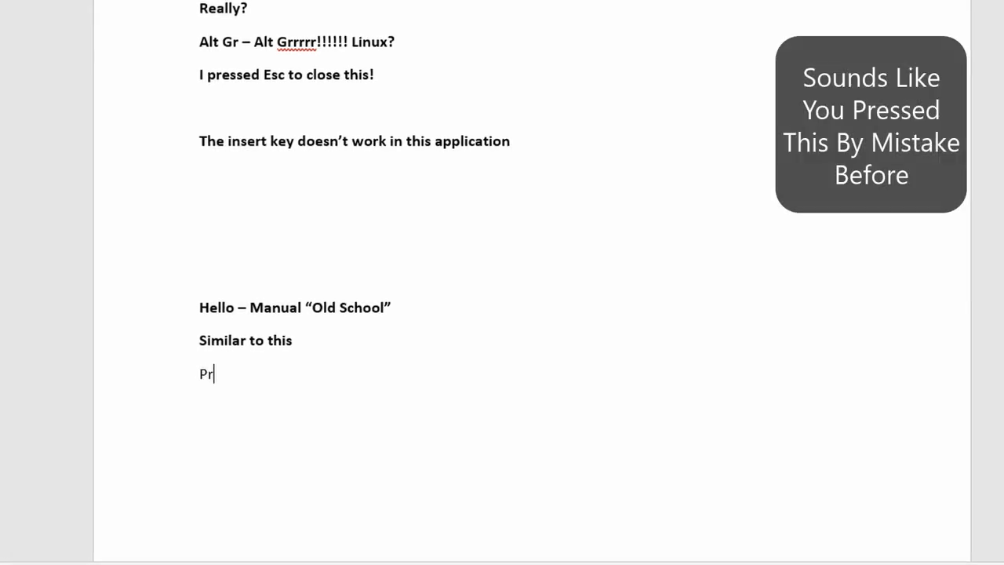
{"action": "type", "text": "tSC"}
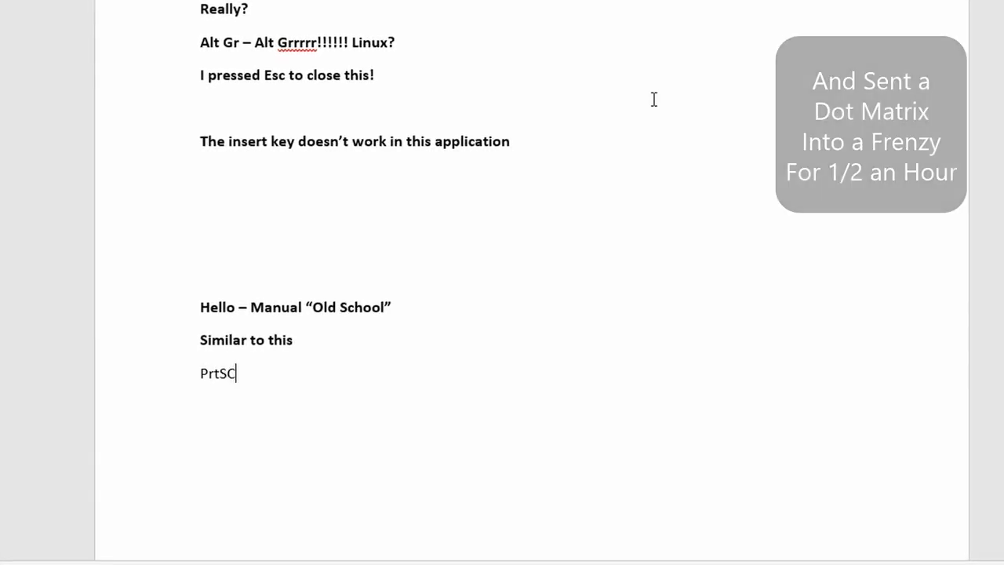
{"action": "type", "text": "="}
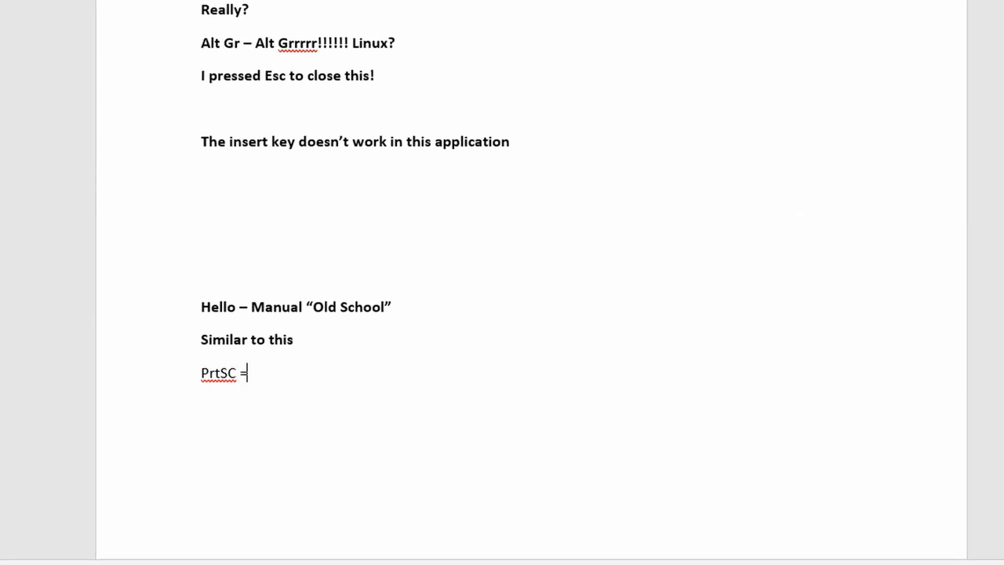
{"action": "type", "text": "Print scre"}
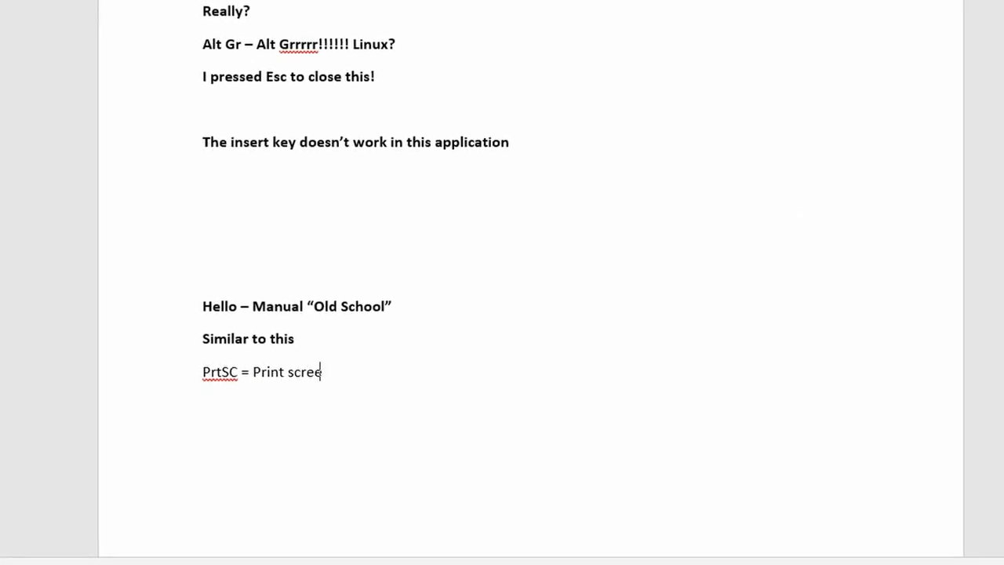
{"action": "type", "text": "en"}
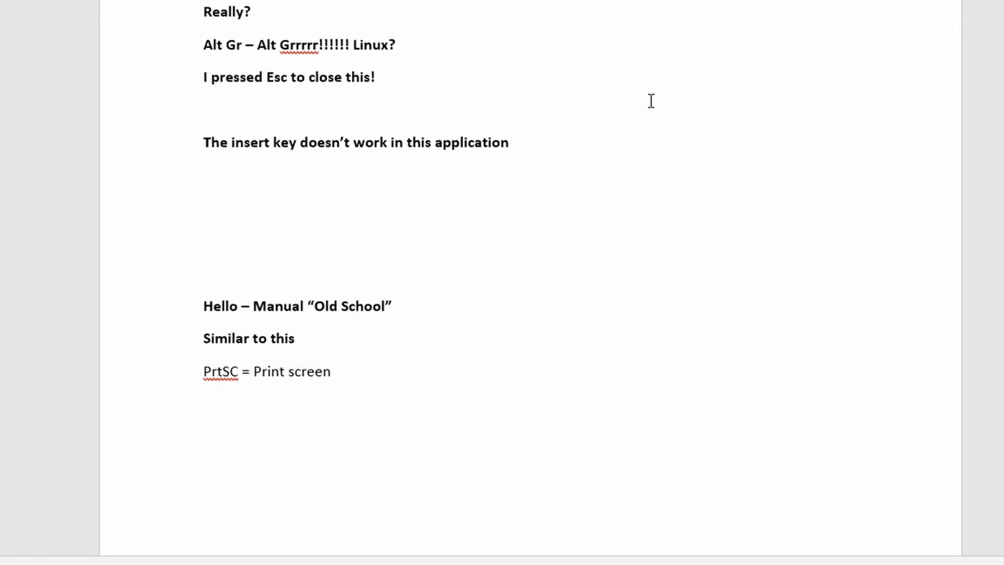
{"action": "type", "text": "??"}
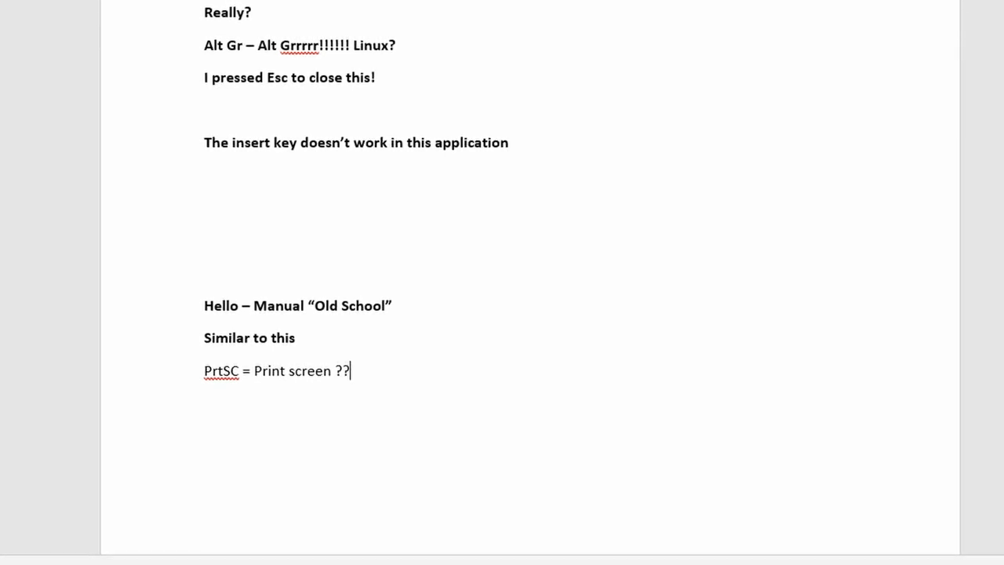
{"action": "type", "text": "?"}
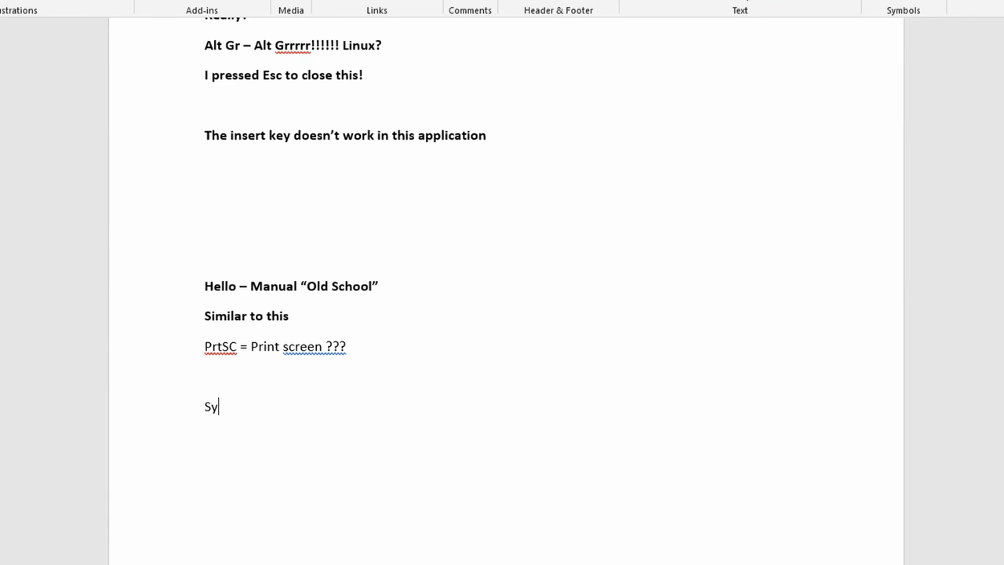
- Add the note line 'SysRQ = System Request ??'
{"action": "type", "text": "sRQ ="}
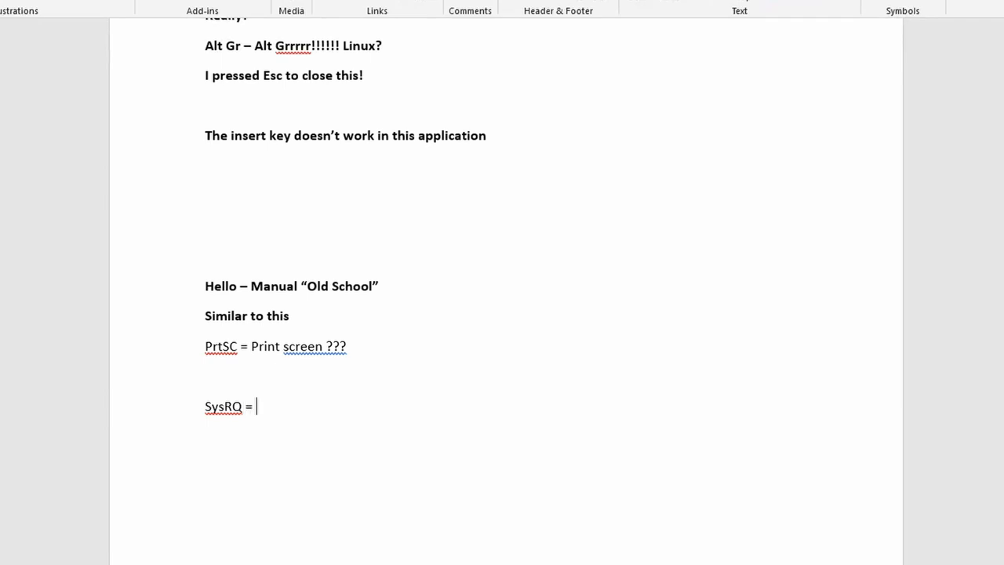
{"action": "type", "text": "System Re"}
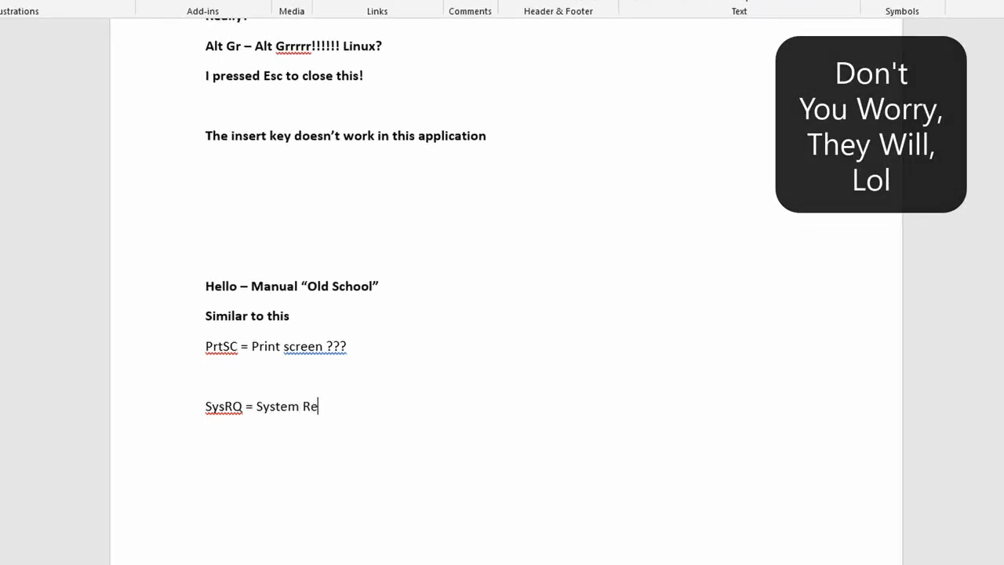
{"action": "type", "text": "quest"}
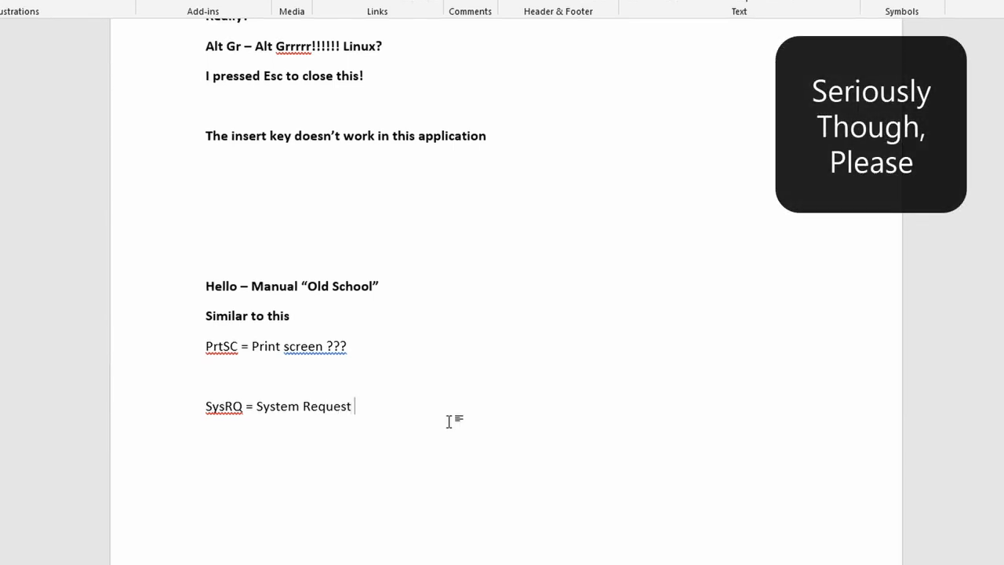
{"action": "type", "text": "??"}
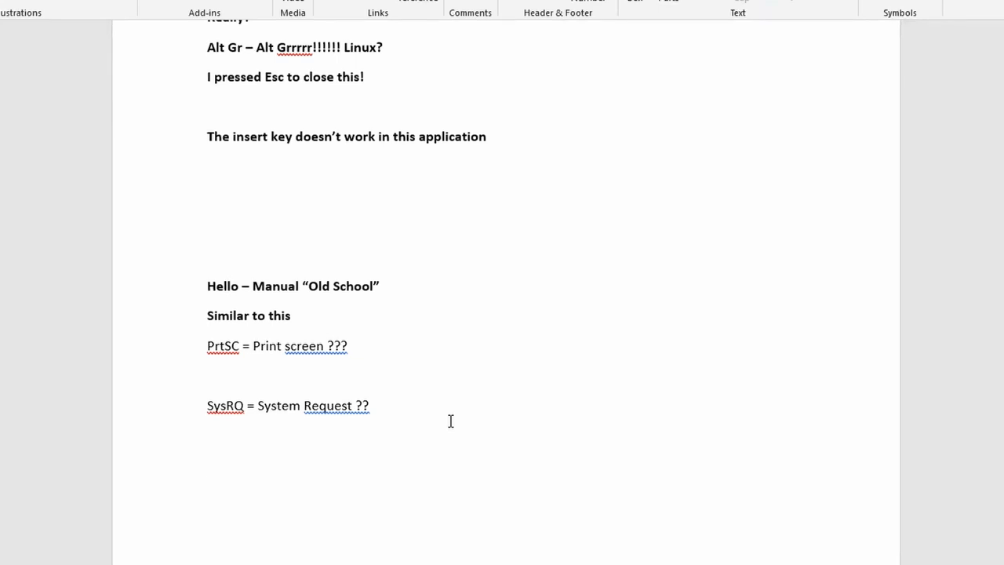
{"action": "type", "text": "4645654548454"}
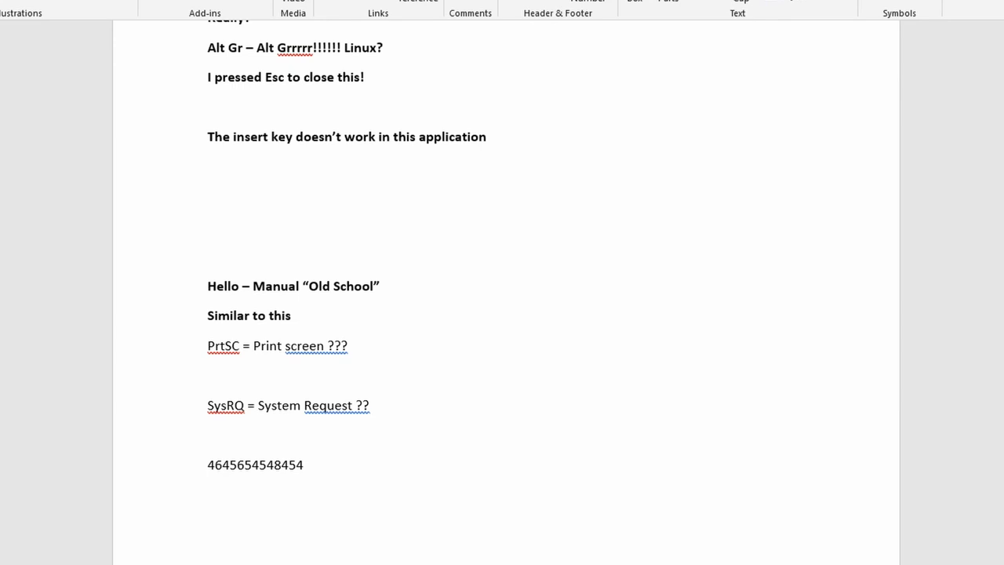
{"action": "type", "text": "+"}
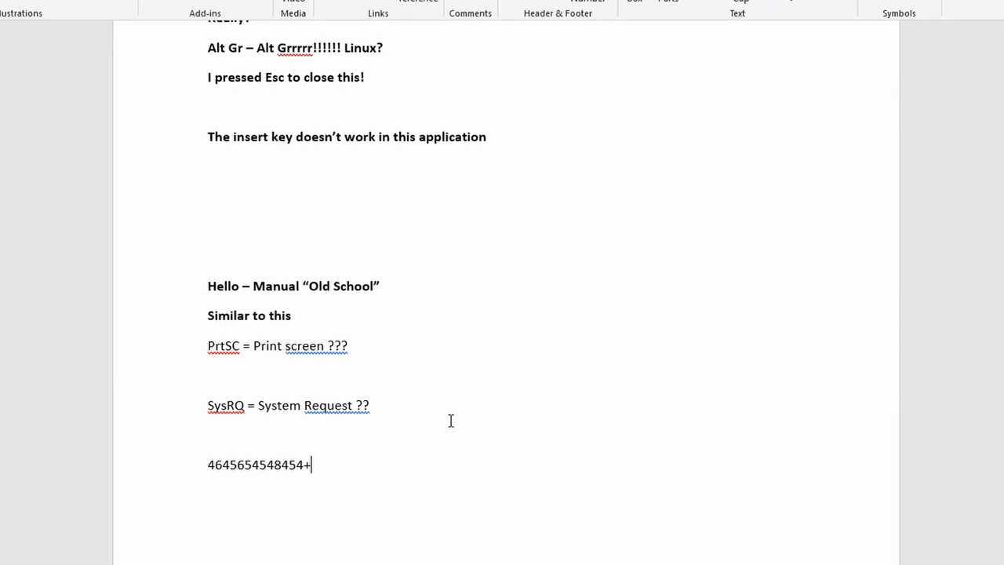
{"action": "type", "text": "4545465465"}
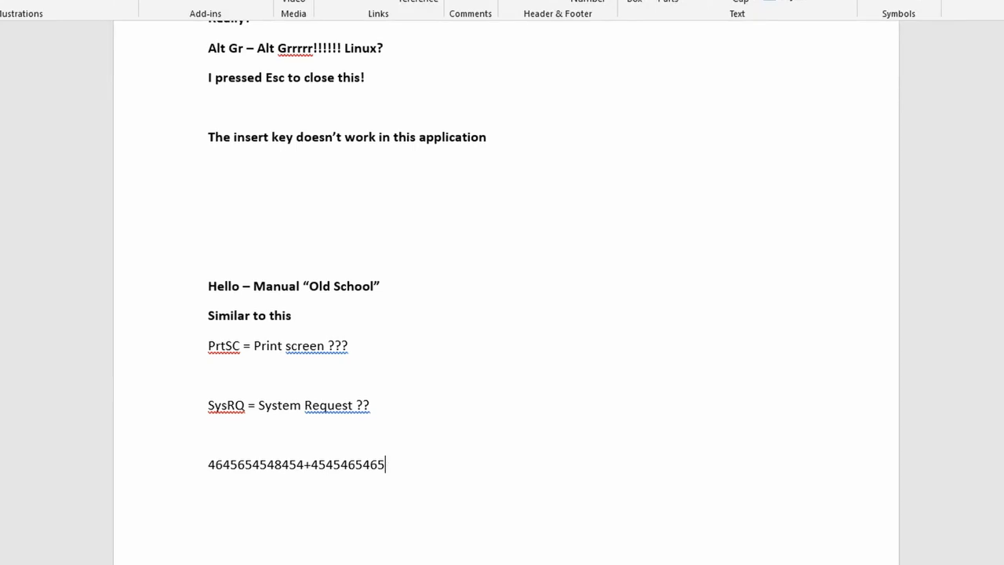
{"action": "type", "text": "="}
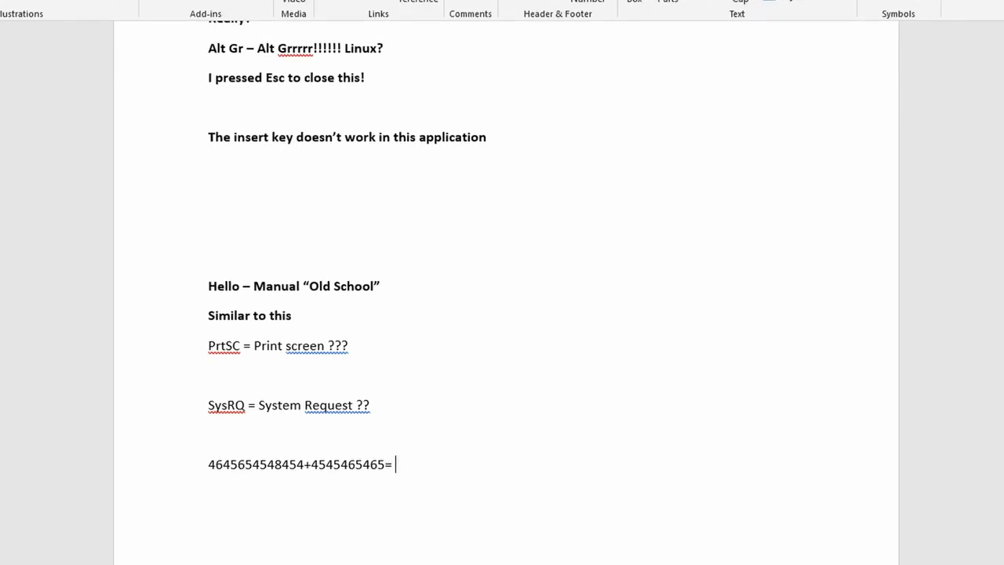
{"action": "type", "text": "??"}
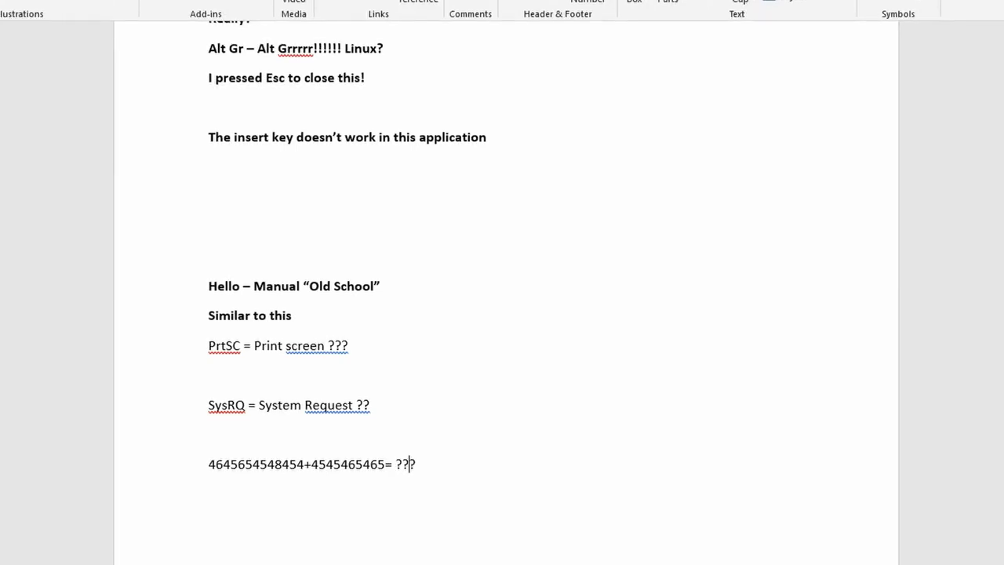
{"action": "type", "text": "????????"}
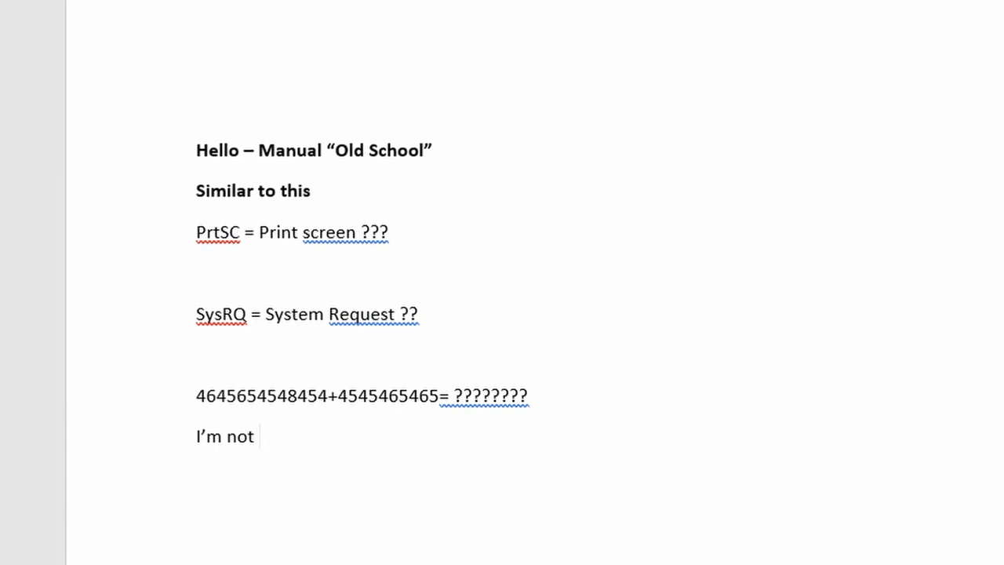
- Add the remark 'I'm not carol vorderman' on the line beneath
{"action": "type", "text": "carol vo"}
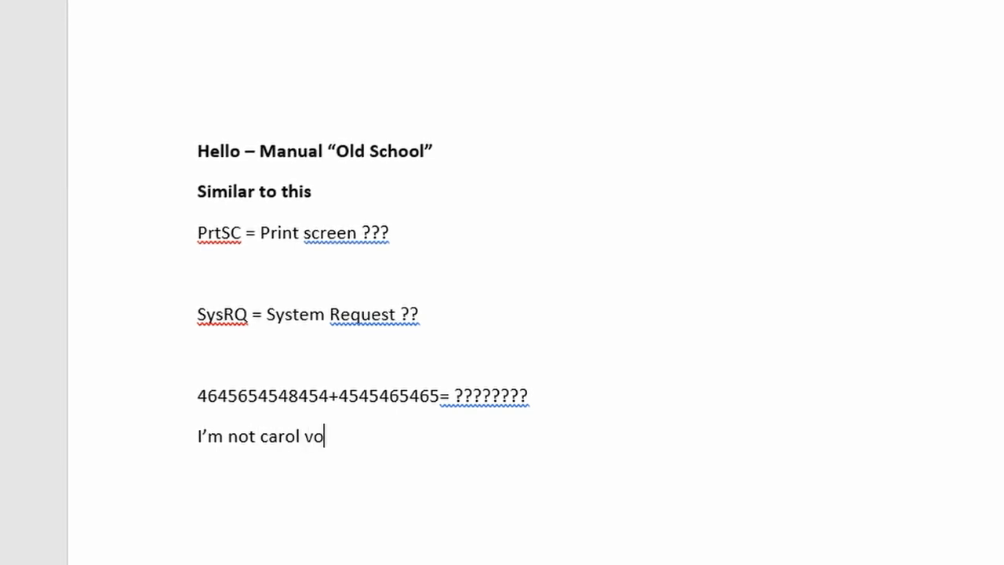
{"action": "type", "text": "rderman"}
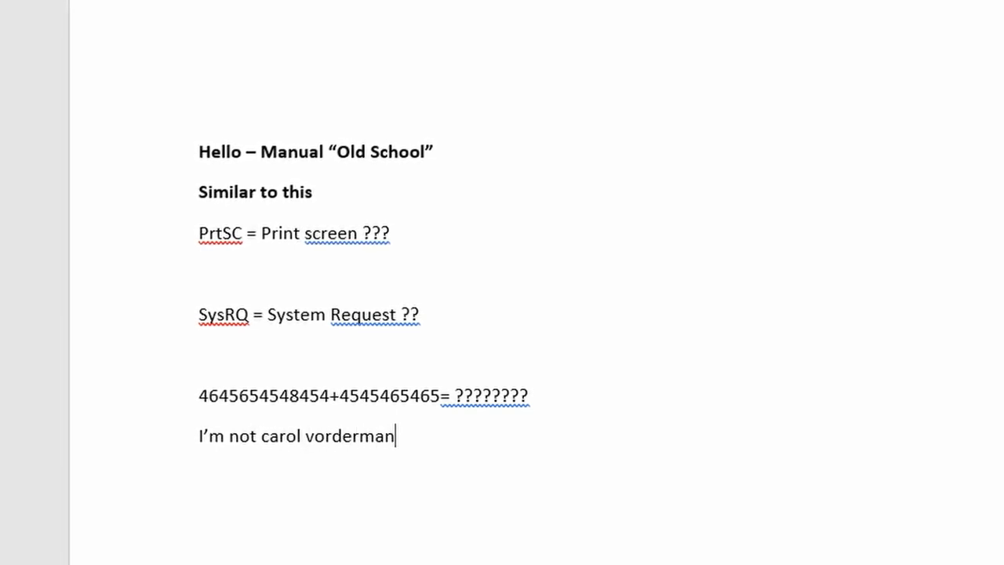